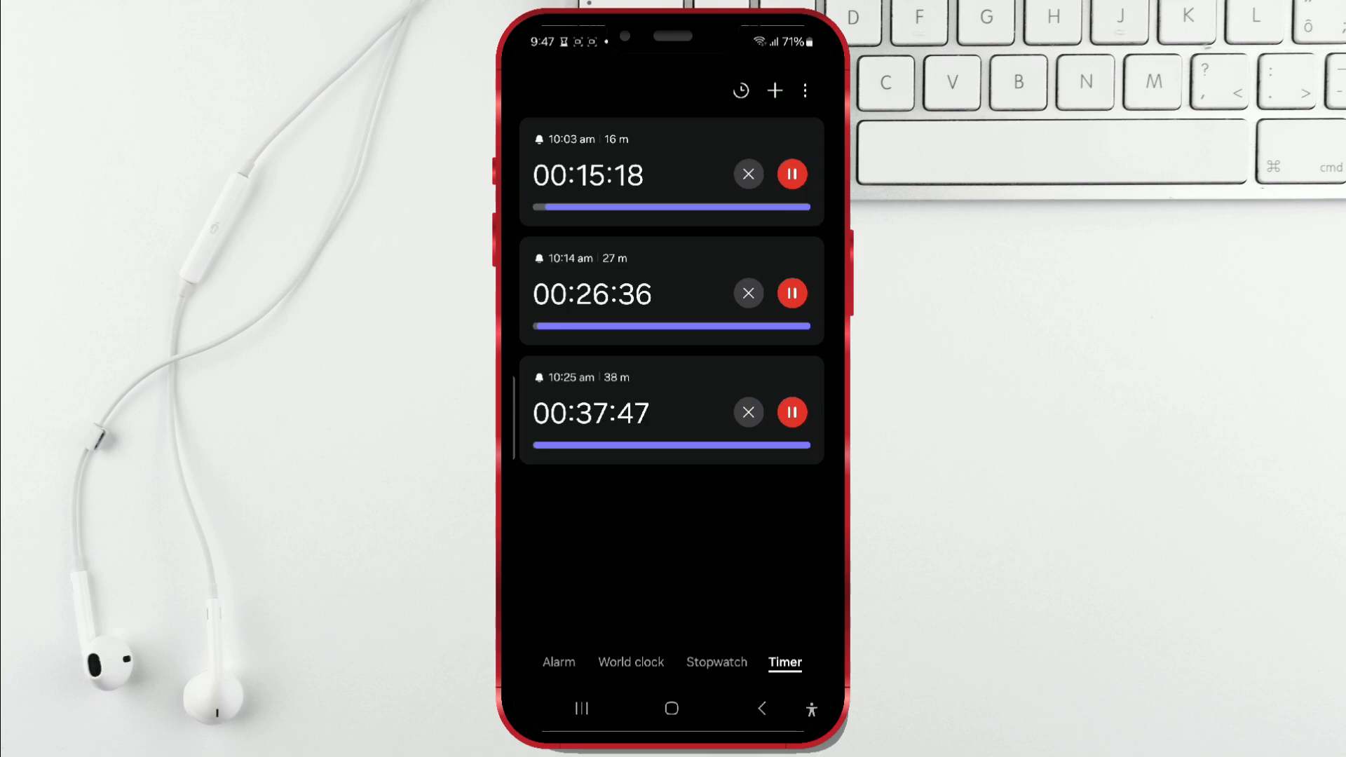
# Step: Drop the 38-minute timer and pause the 27-minute one in the preview timer list
pyautogui.click(791, 293)
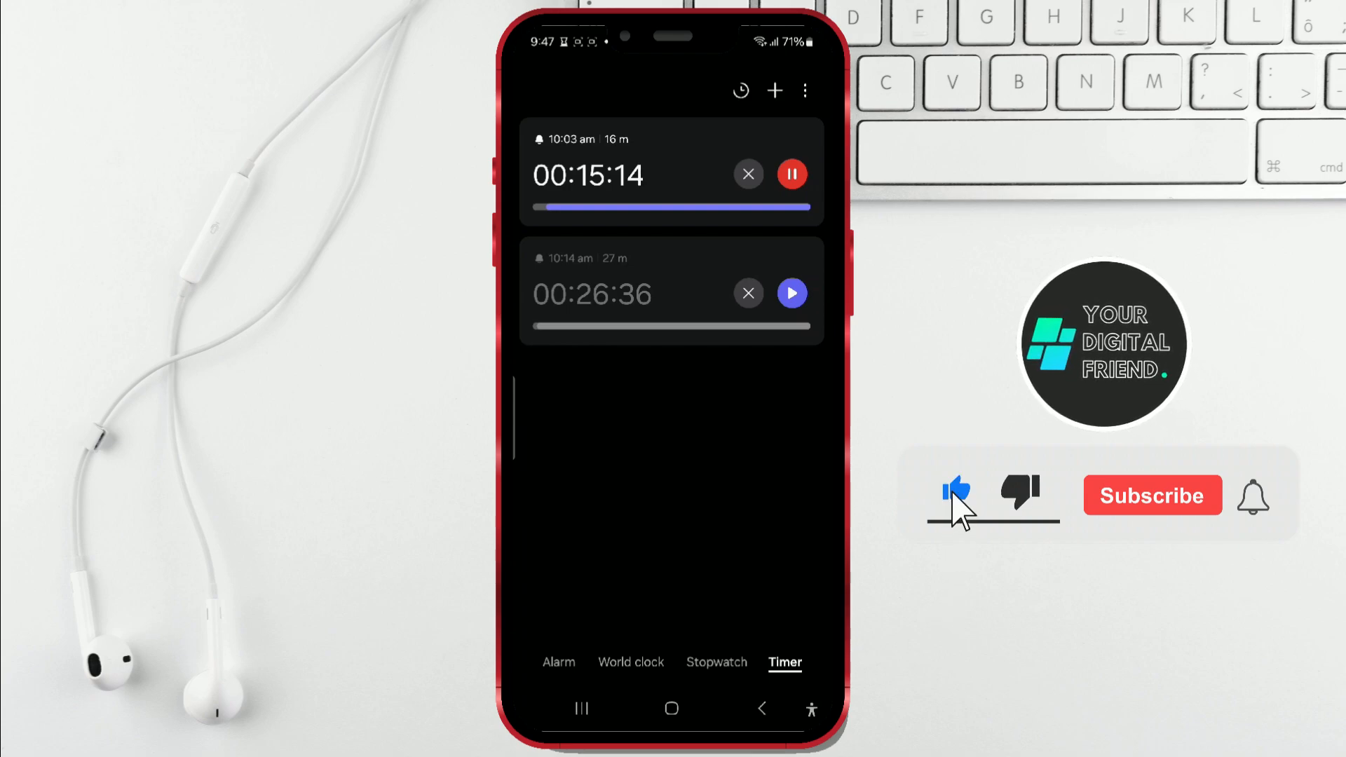
pyautogui.click(1151, 495)
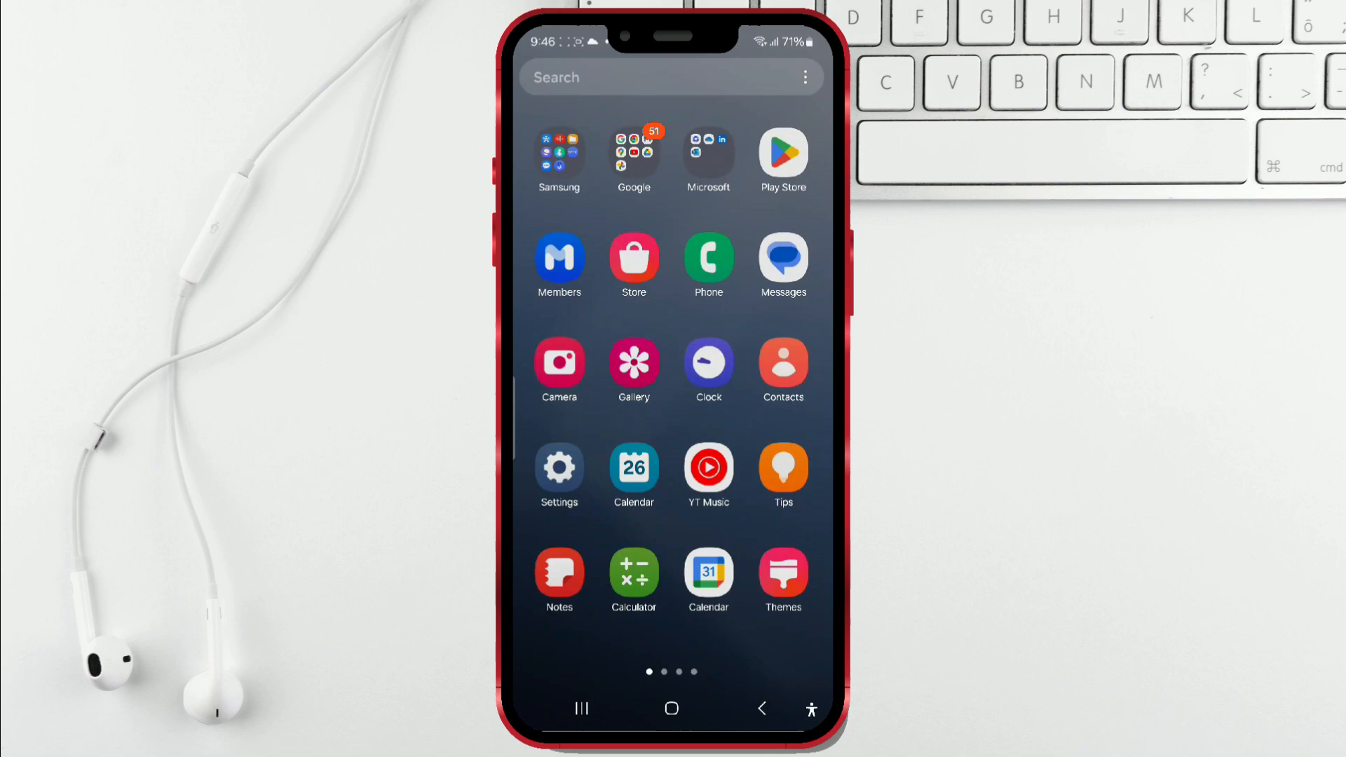
# Step: Launch Clock from the app drawer and start a 16-minute countdown timer
pyautogui.click(707, 370)
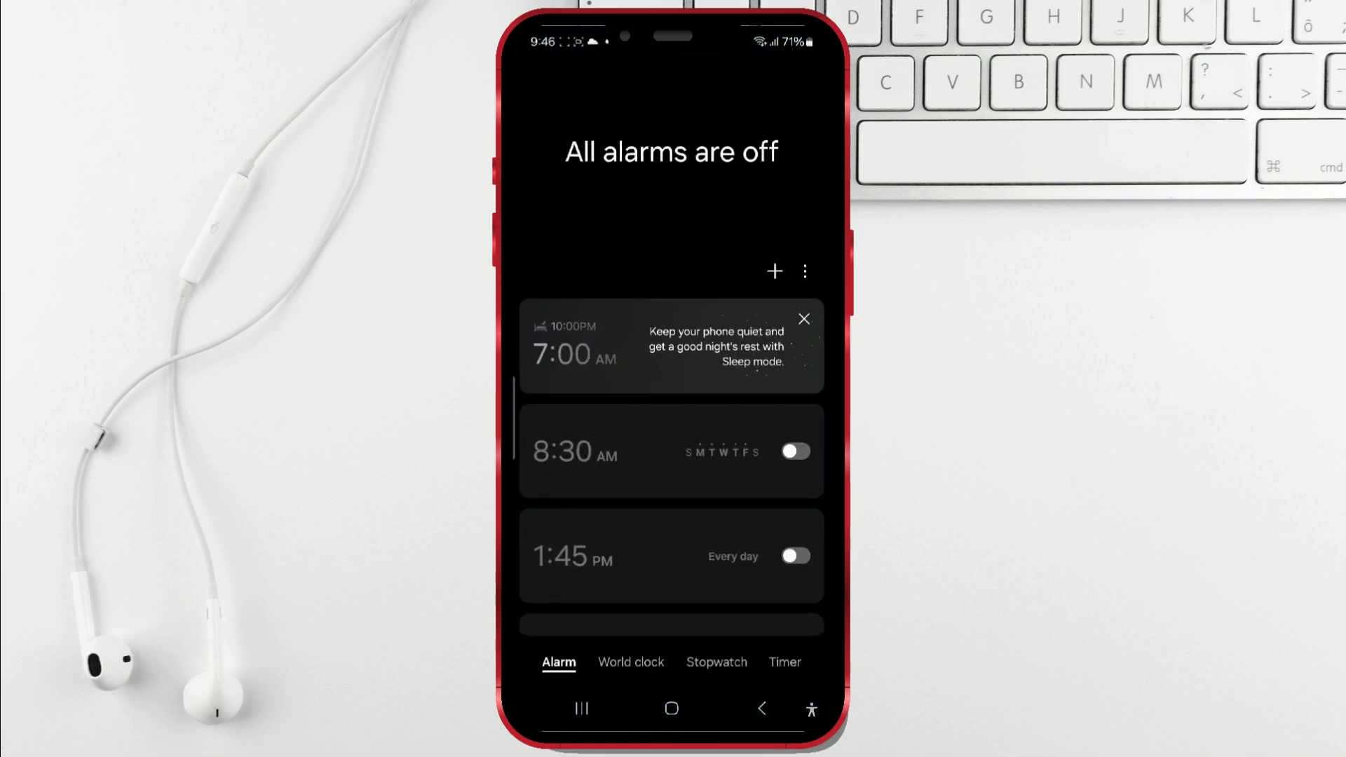
pyautogui.click(782, 662)
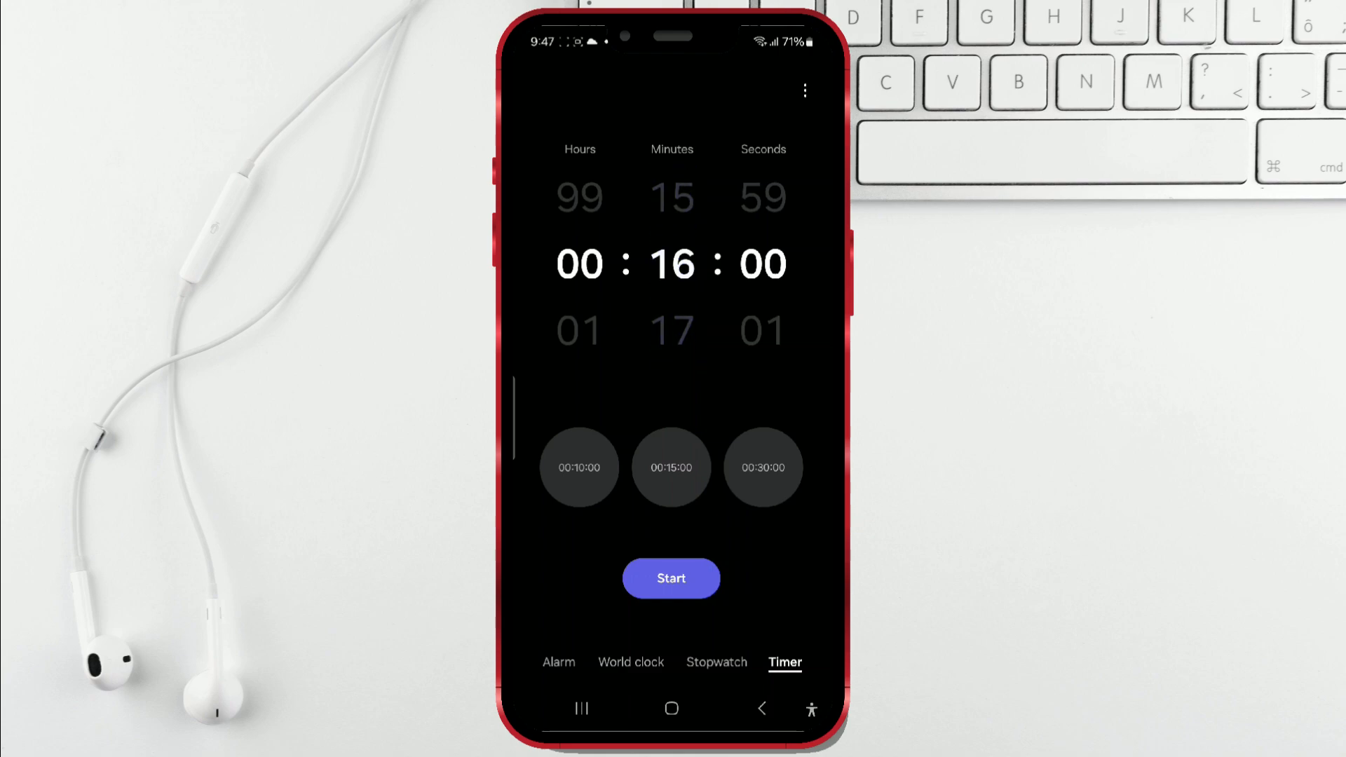
pyautogui.click(672, 578)
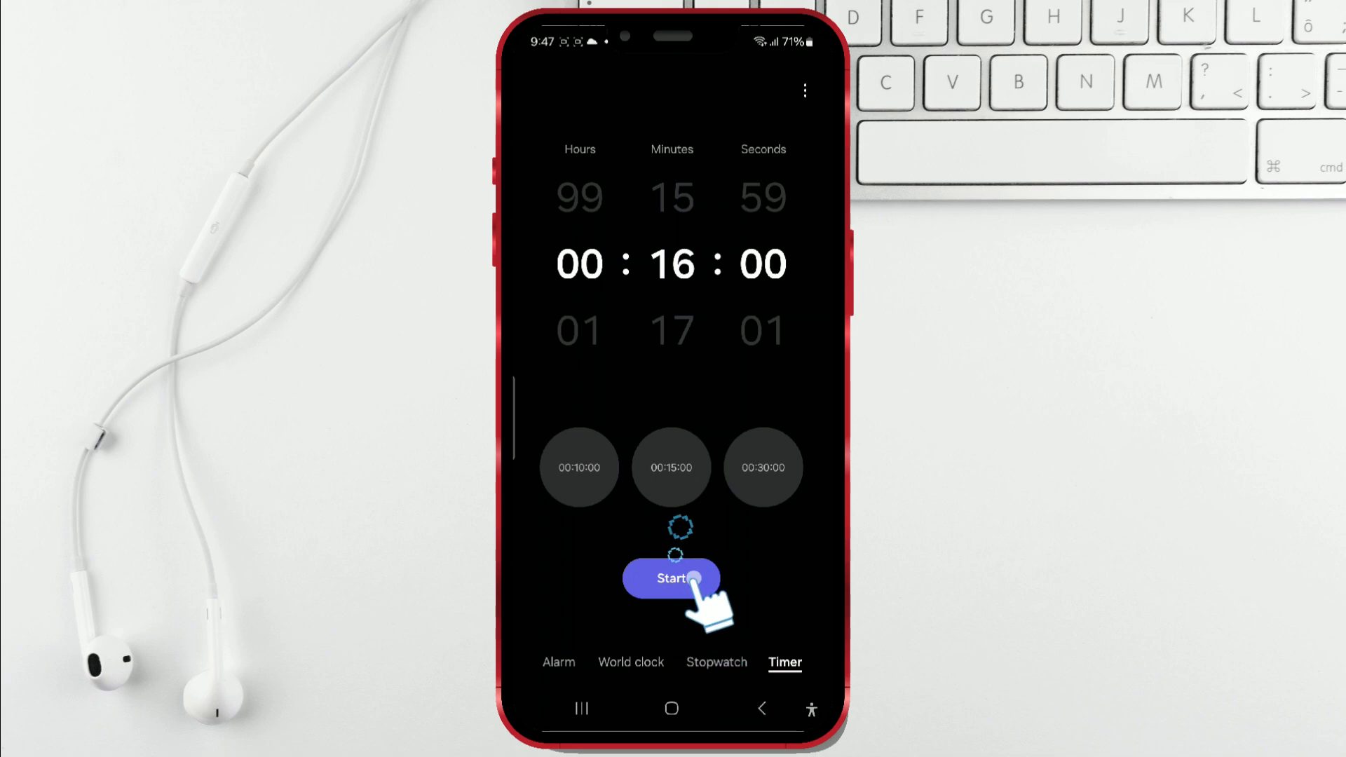
pyautogui.click(670, 578)
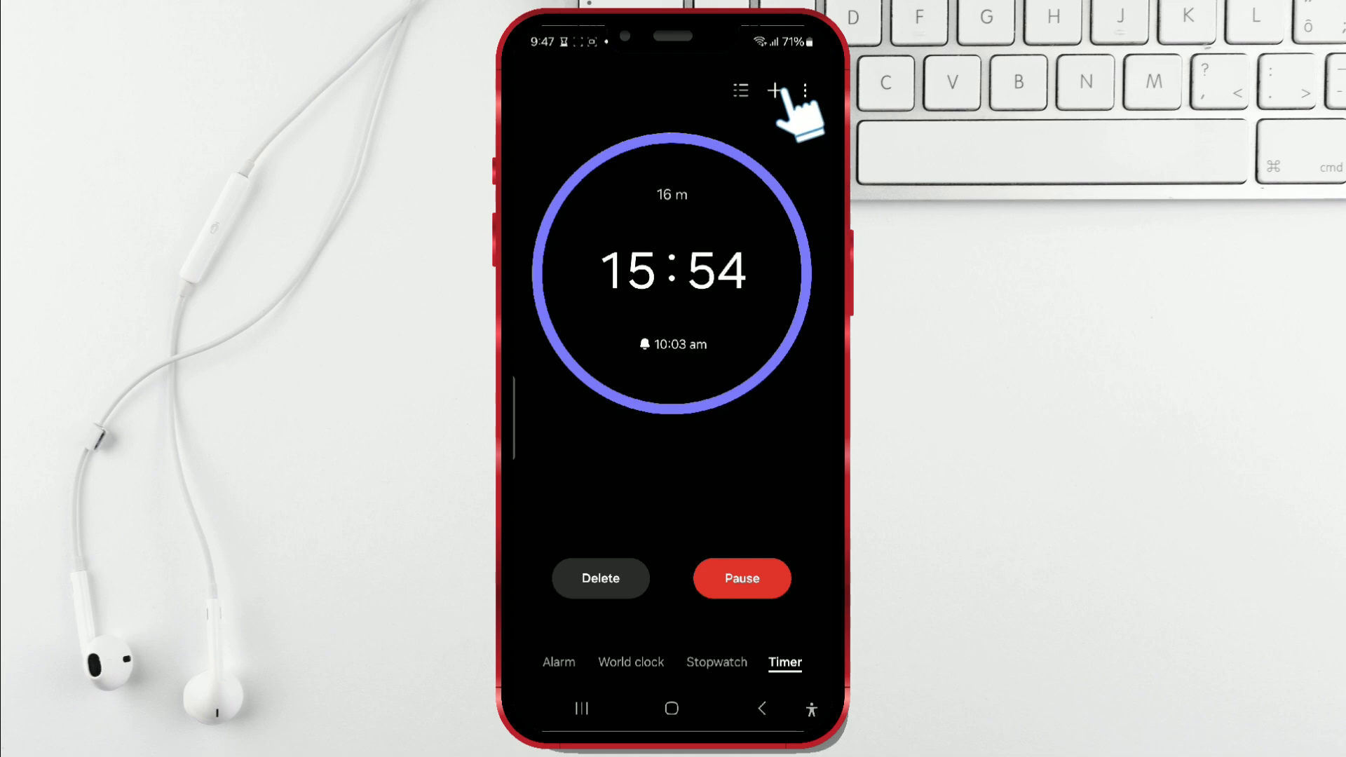
# Step: Add and start a 27-minute timer, then a third 38-minute timer alongside the first
pyautogui.click(773, 91)
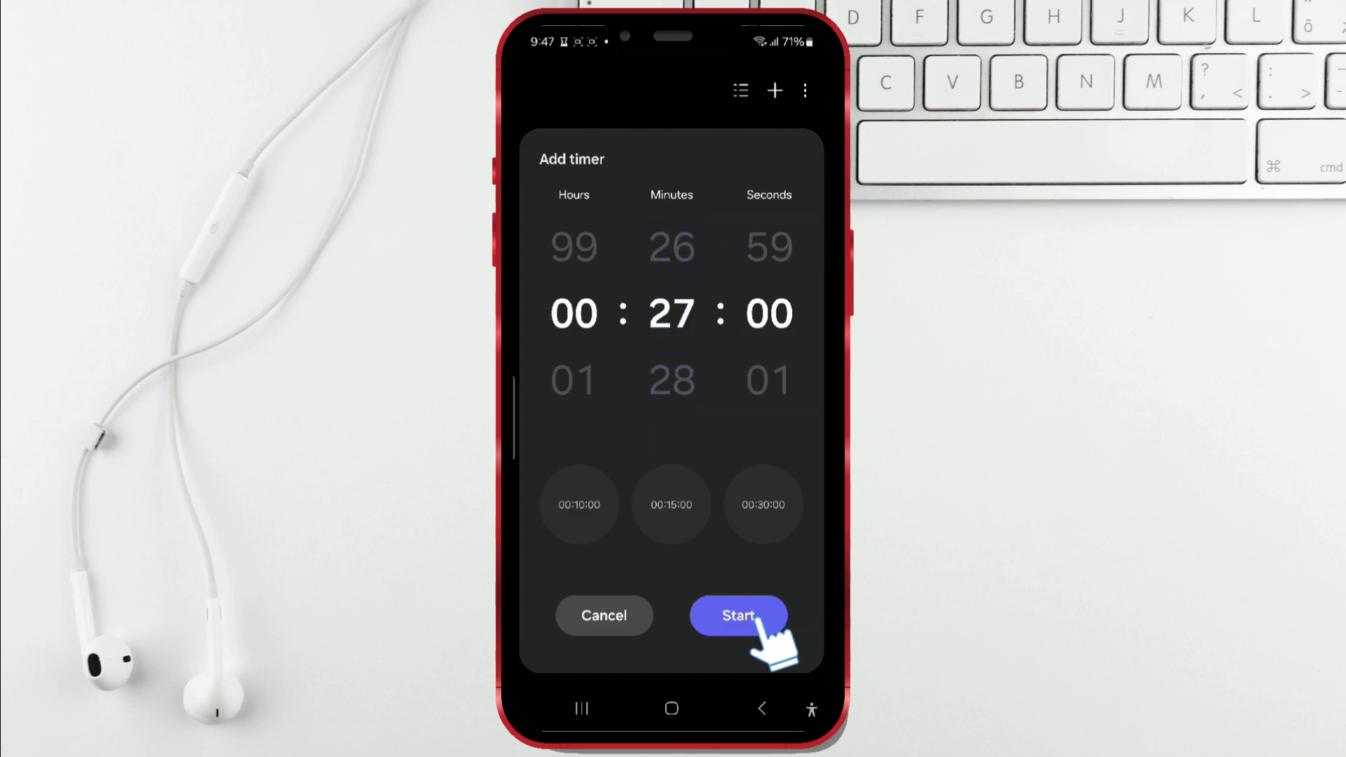
pyautogui.click(736, 616)
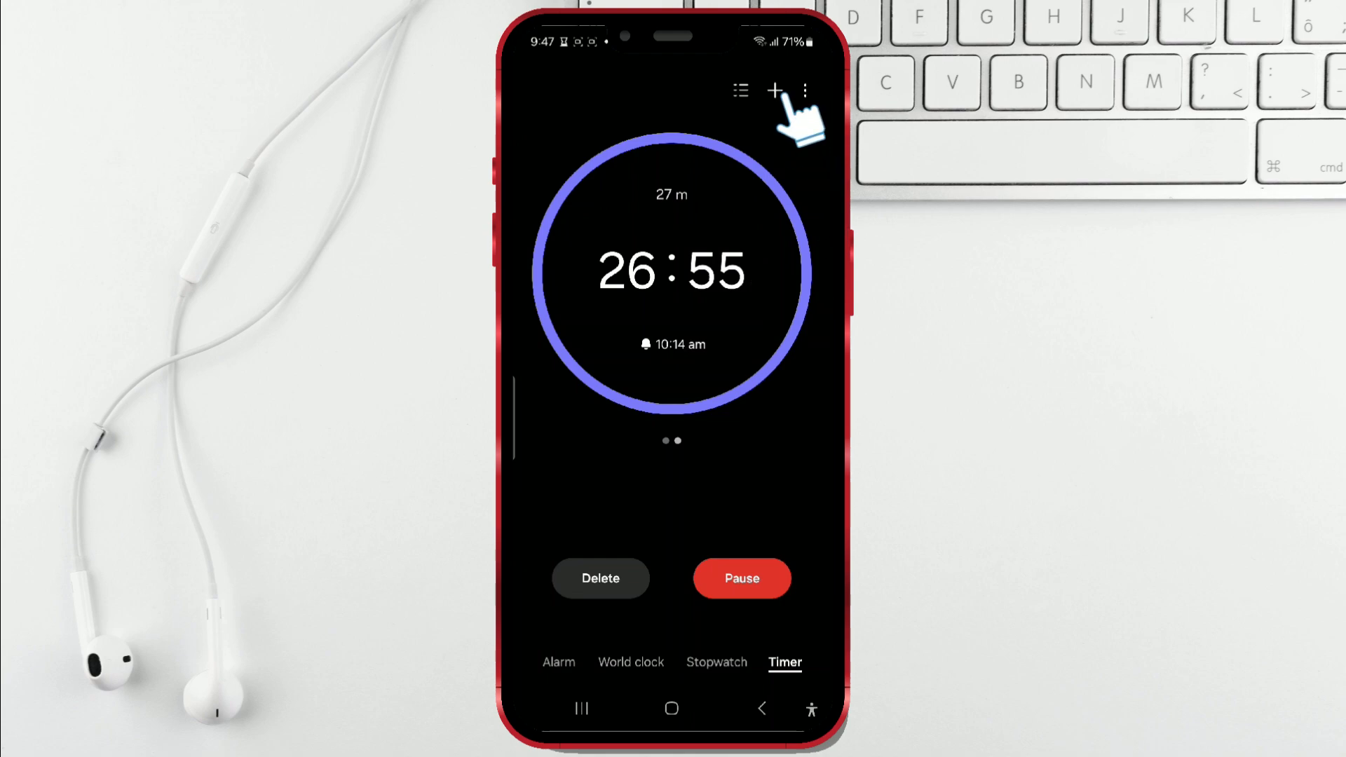
pyautogui.click(774, 92)
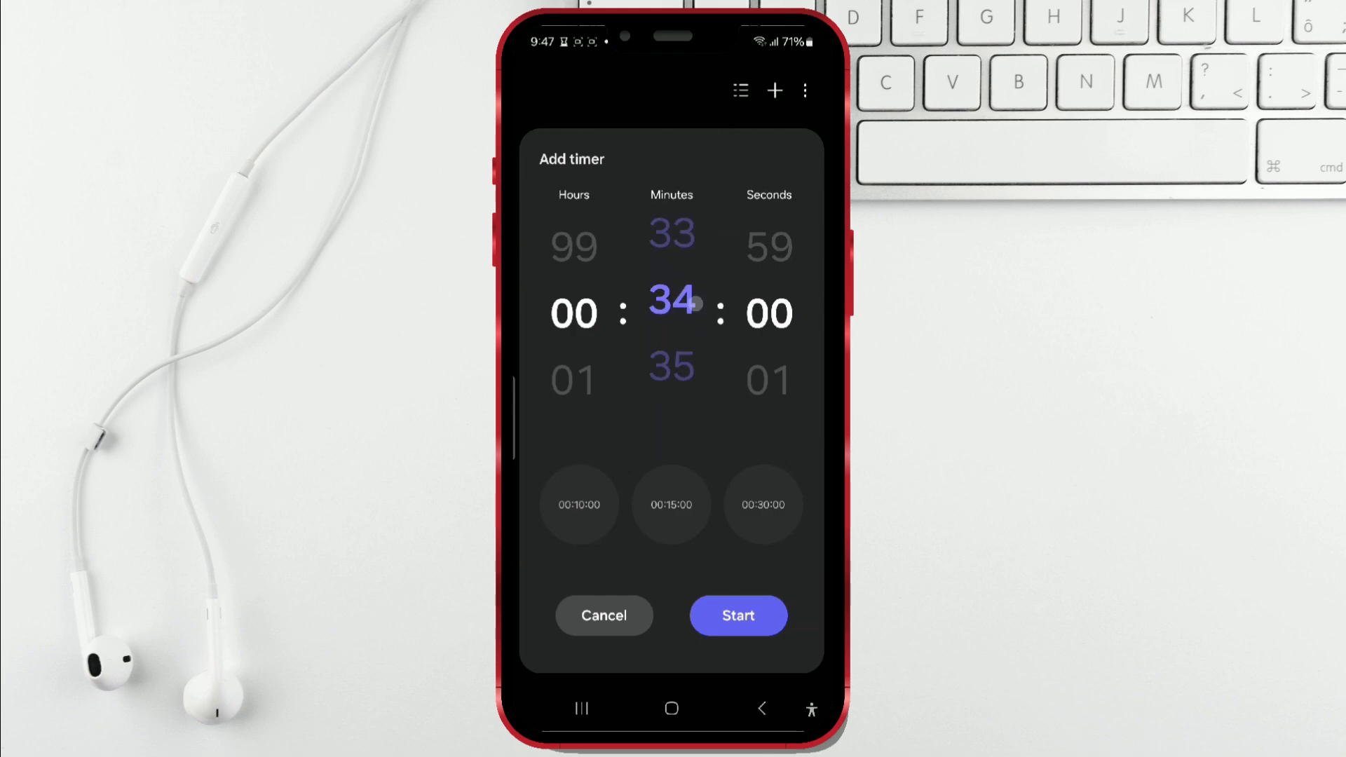
pyautogui.click(736, 614)
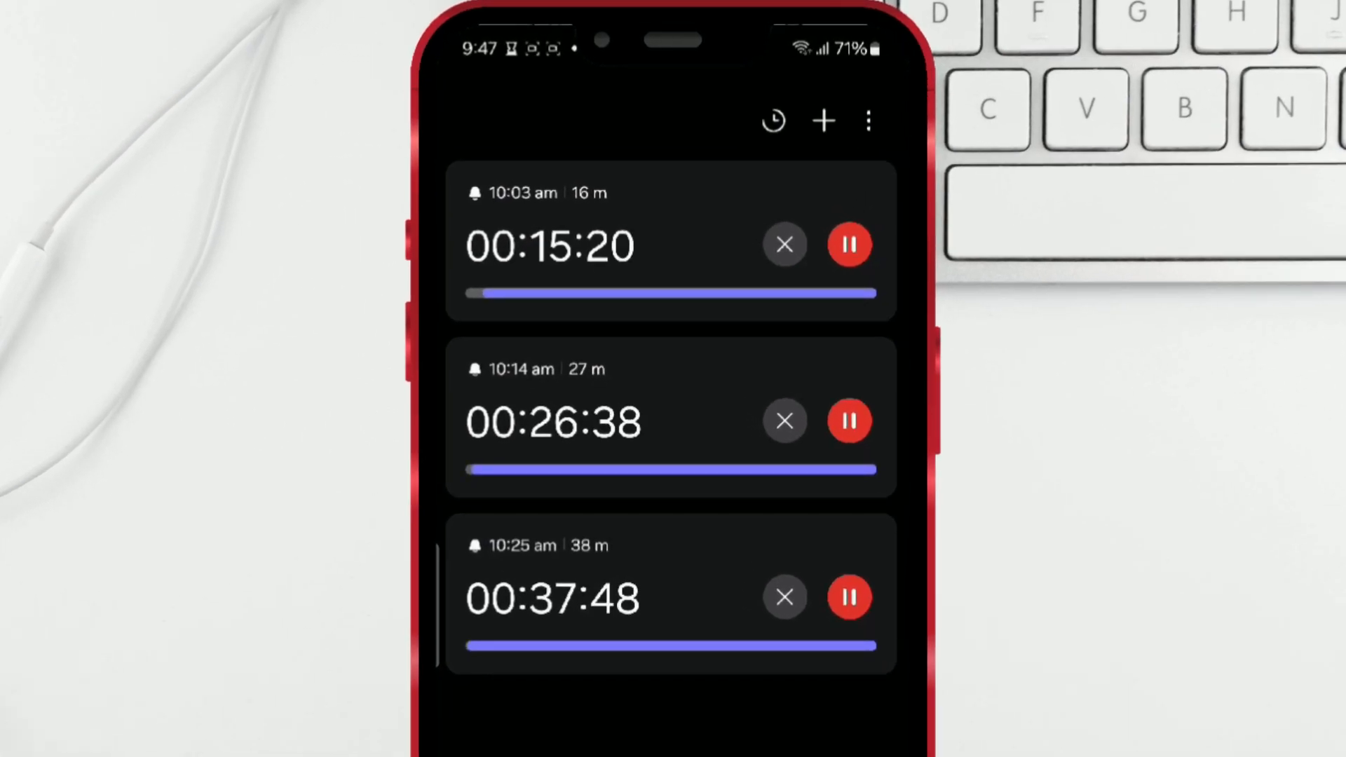
# Step: Pause the 27-minute timer in the list and return to the 16-minute countdown
pyautogui.click(850, 421)
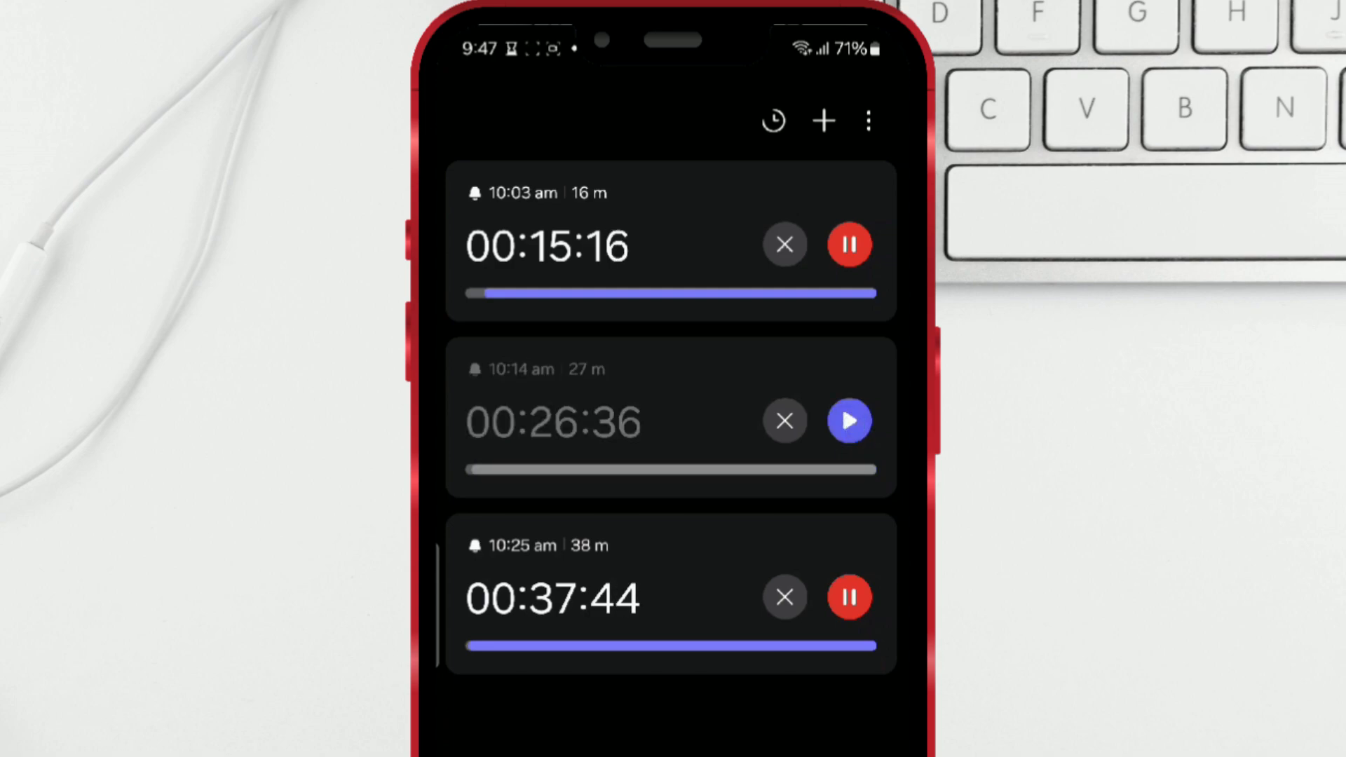
pyautogui.click(782, 596)
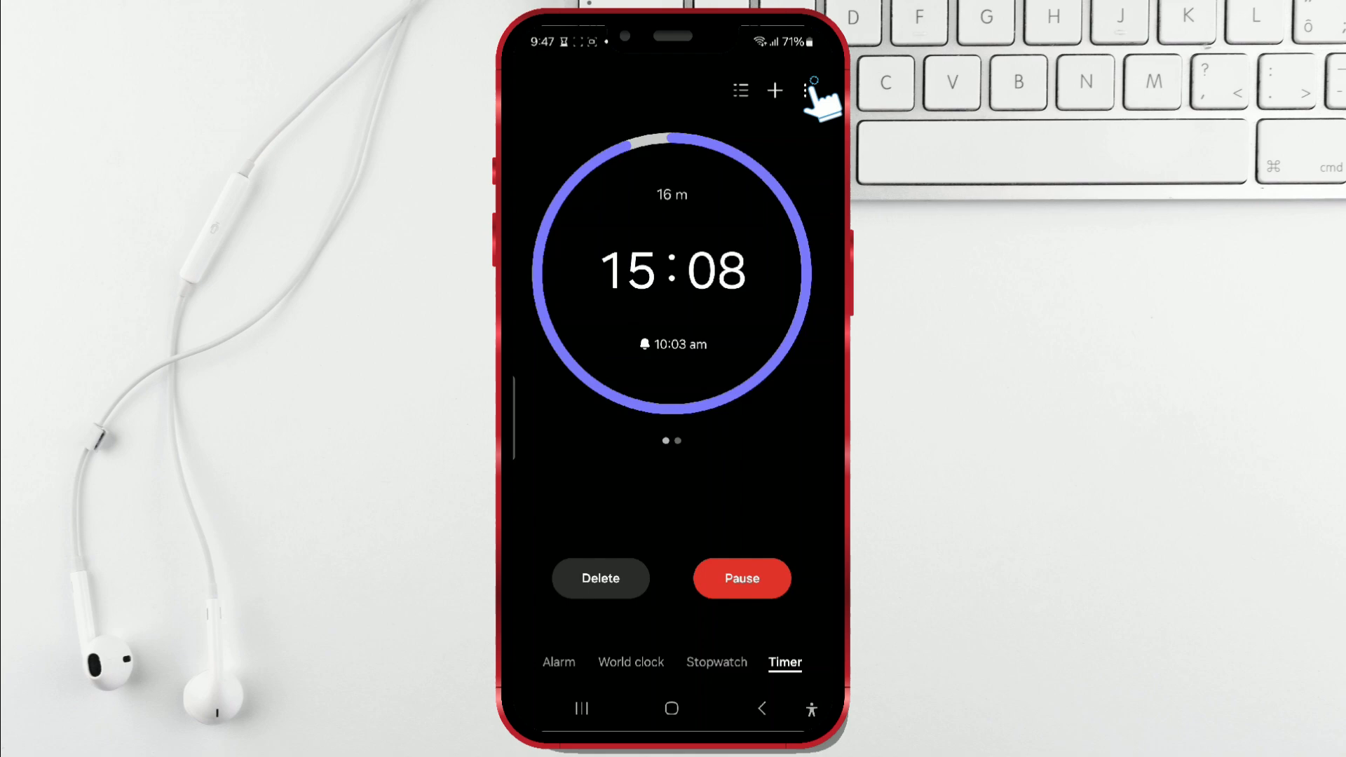
# Step: Rename the 16-minute timer to 'My pause', save it and show the timers as a list
pyautogui.click(807, 90)
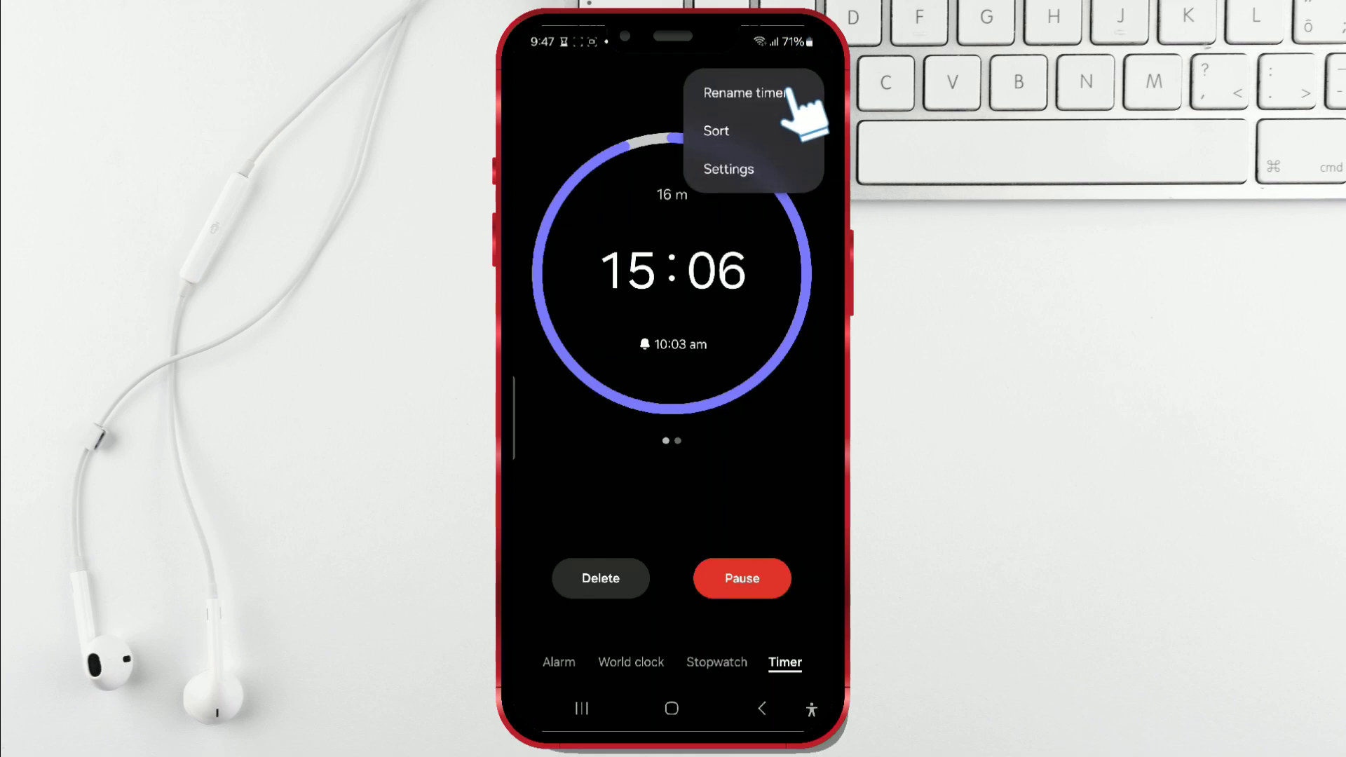
pyautogui.click(741, 92)
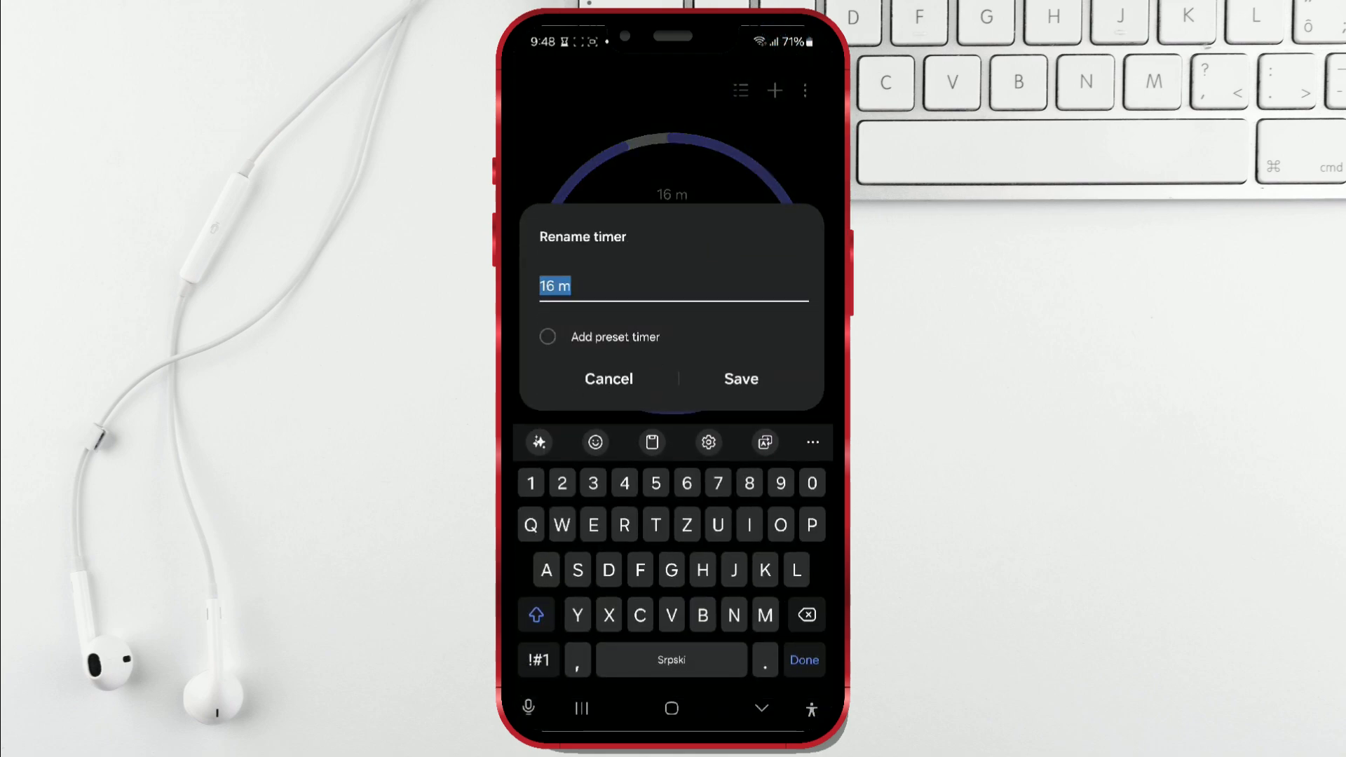
pyautogui.press('Backspace')
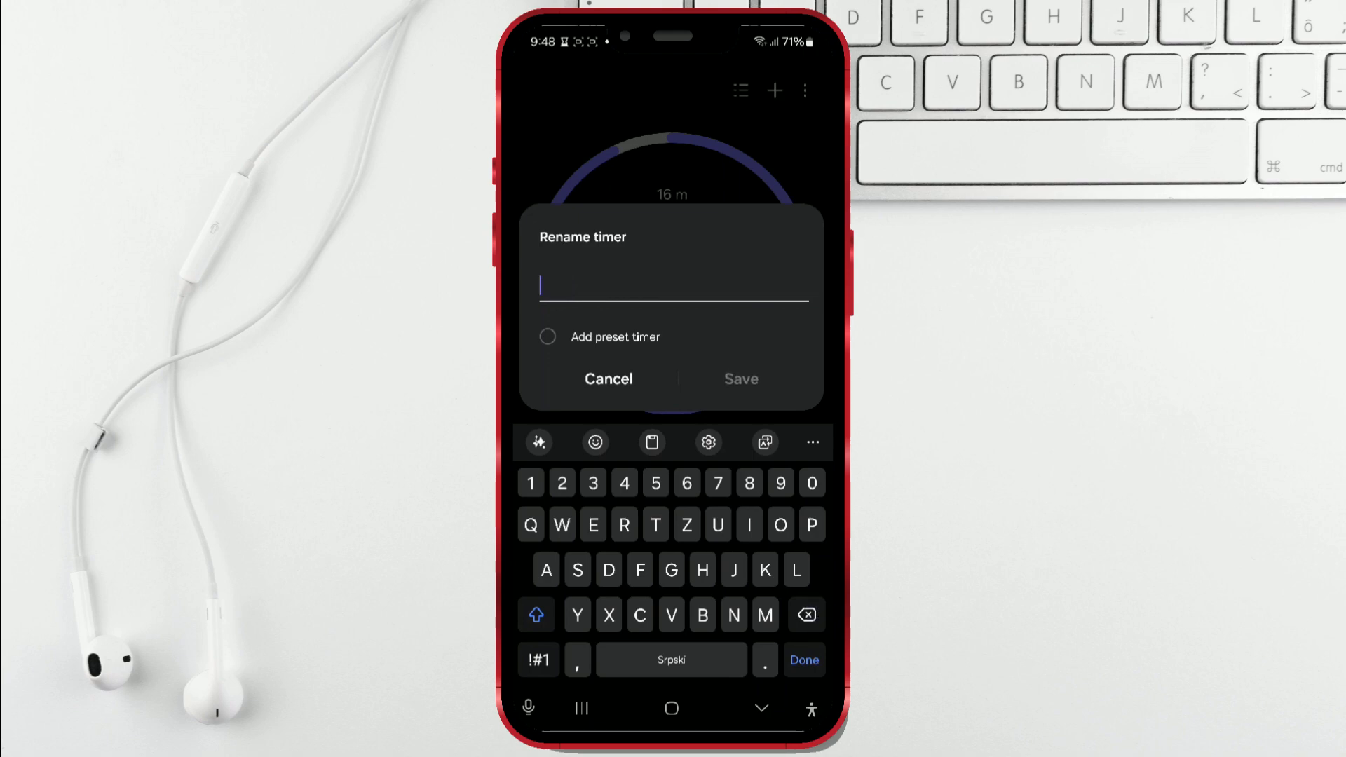
pyautogui.write('My')
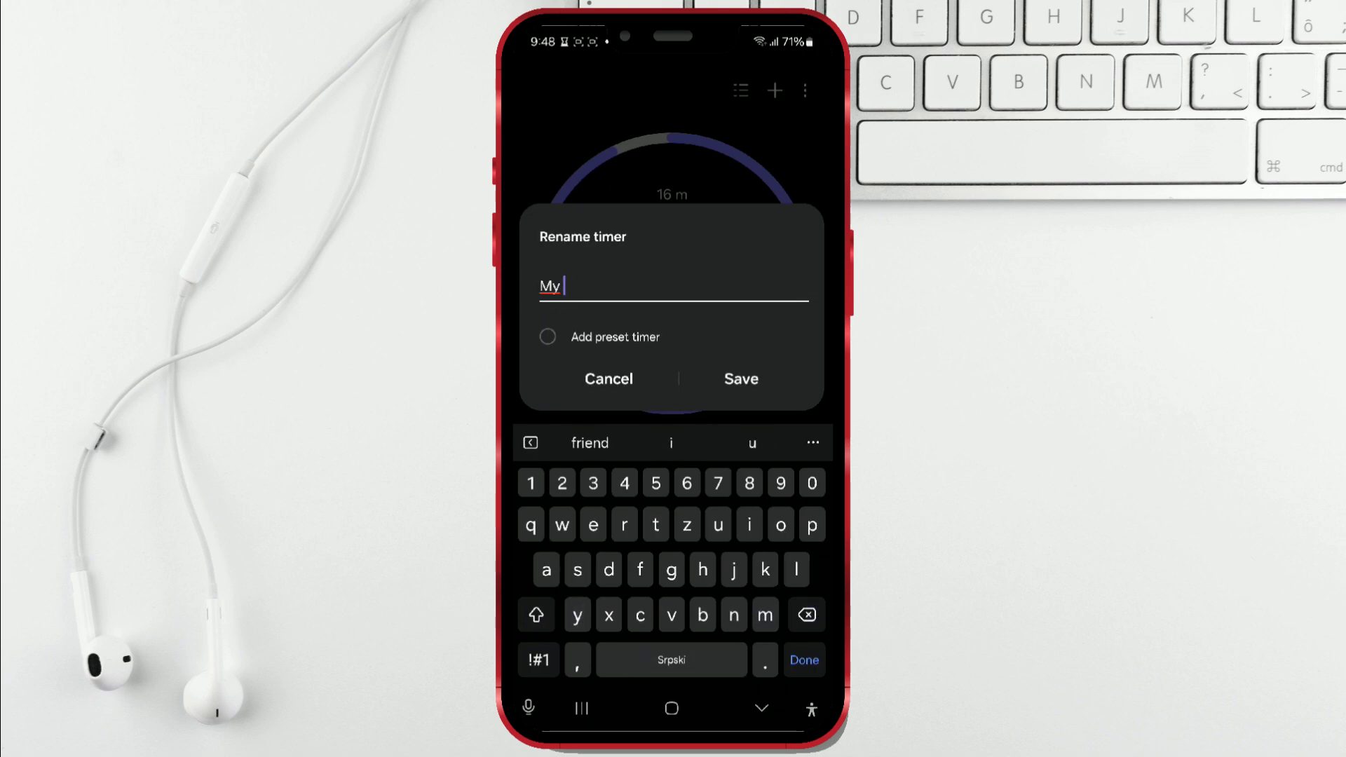
pyautogui.write('pause')
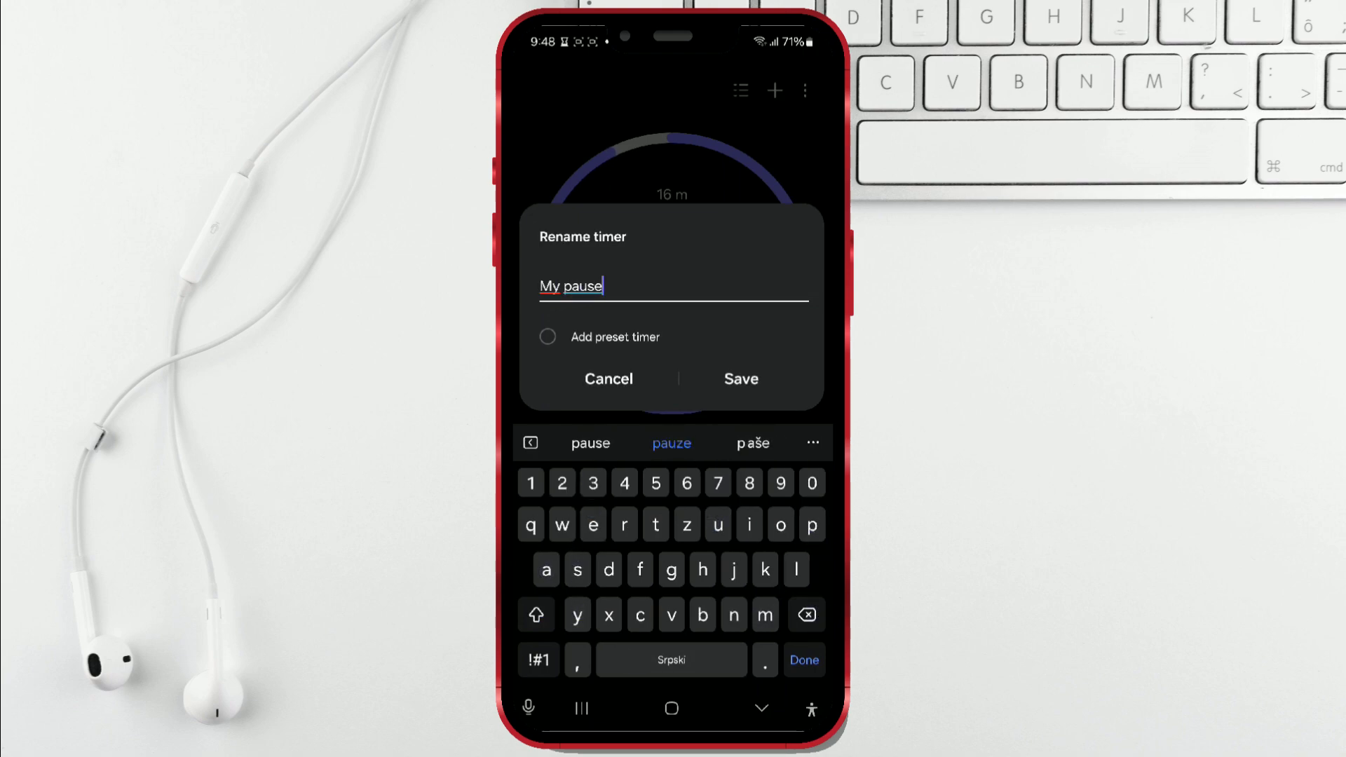
pyautogui.click(741, 379)
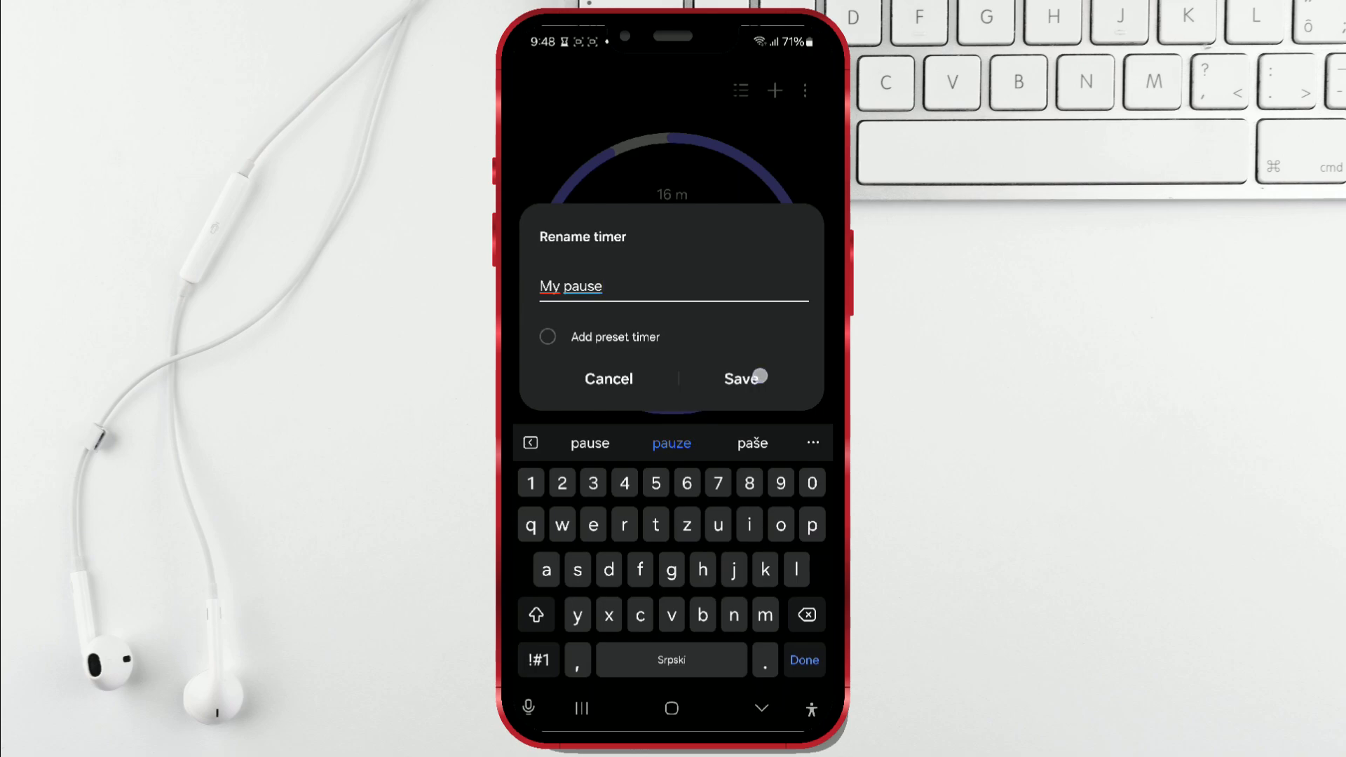
pyautogui.click(739, 379)
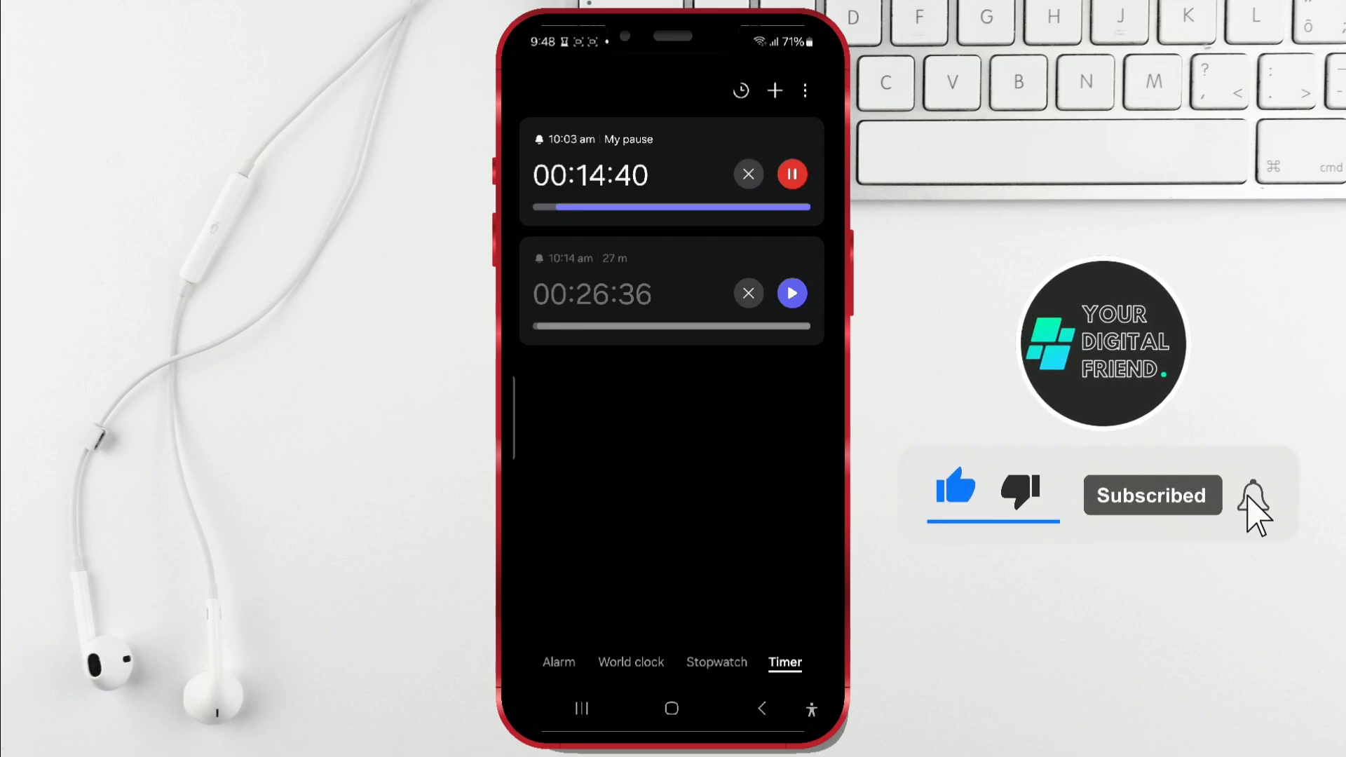
# Step: Delete the paused 27-minute timer so only 'My pause' keeps running
pyautogui.click(1254, 495)
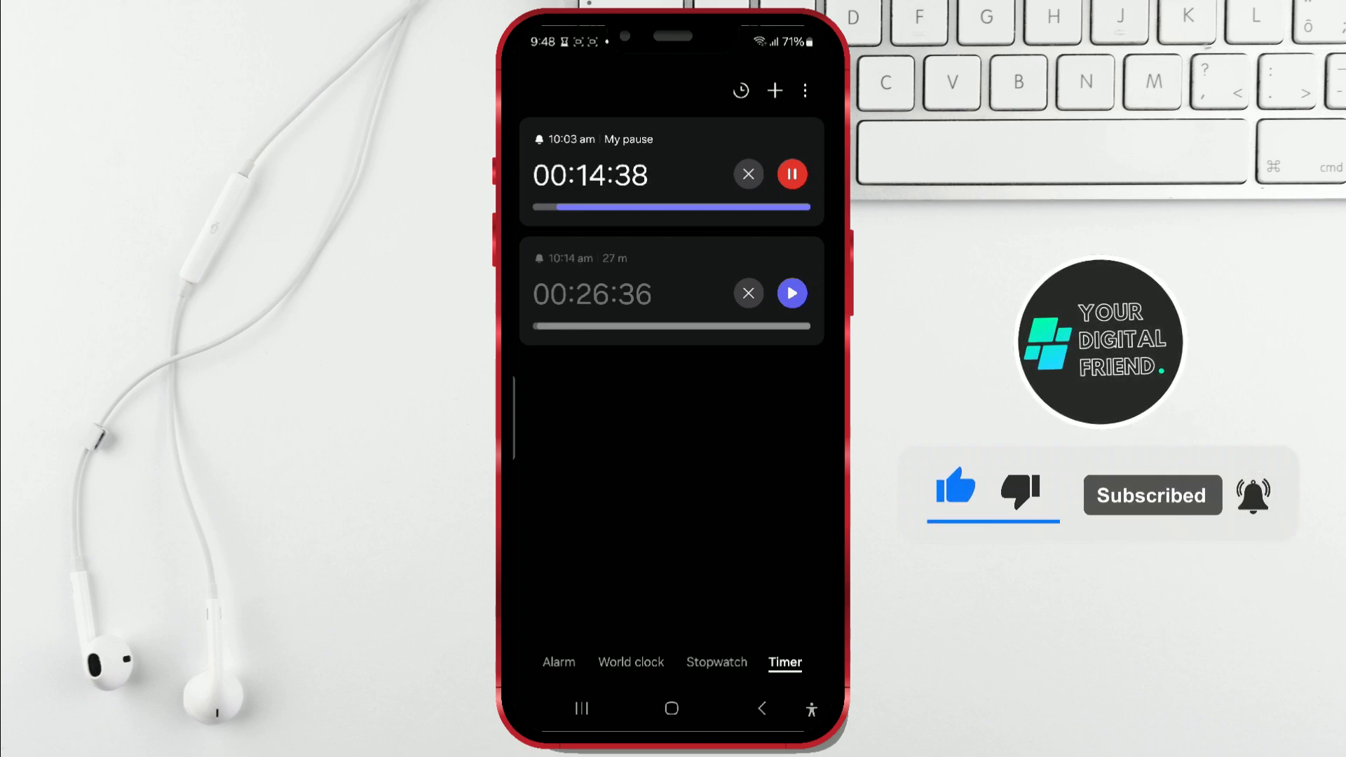
pyautogui.click(748, 293)
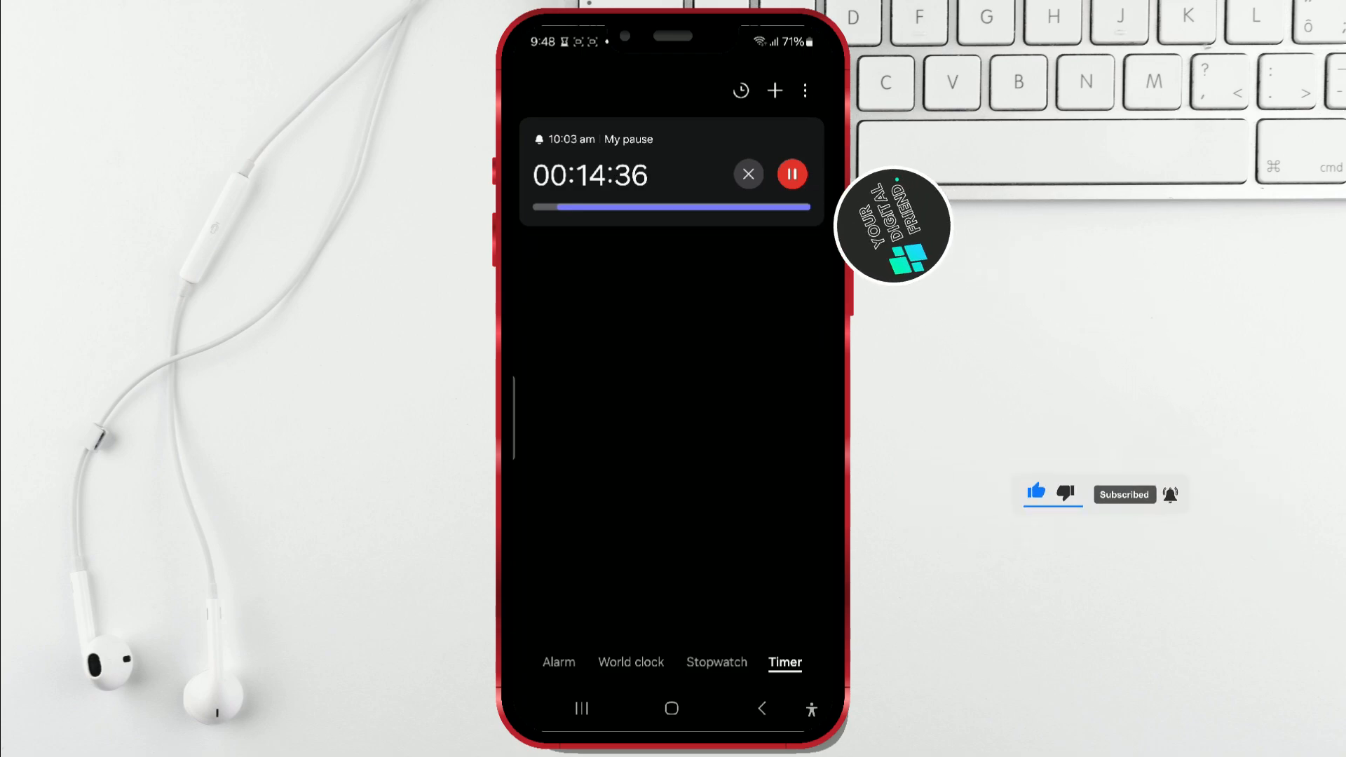